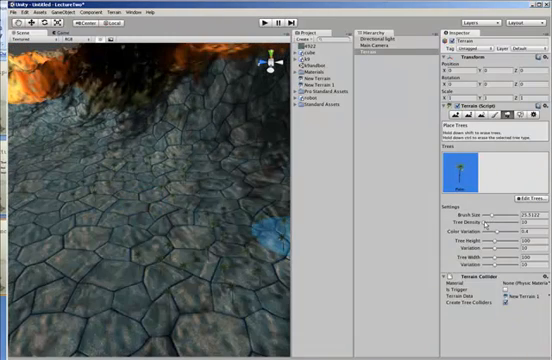
Step: Add the k9 model as a second paintable tree type alongside the palm
click(98, 240)
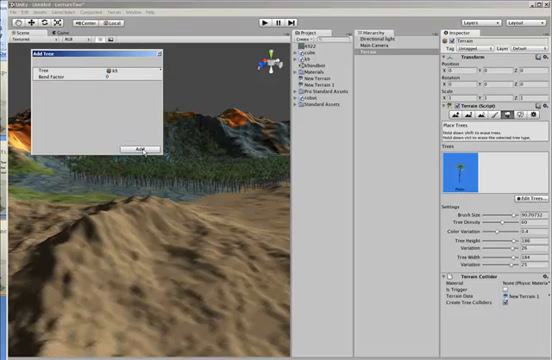
click(142, 148)
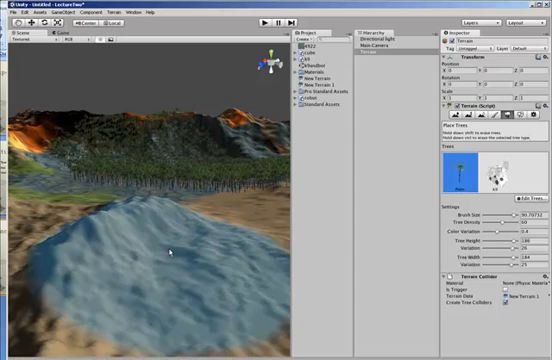